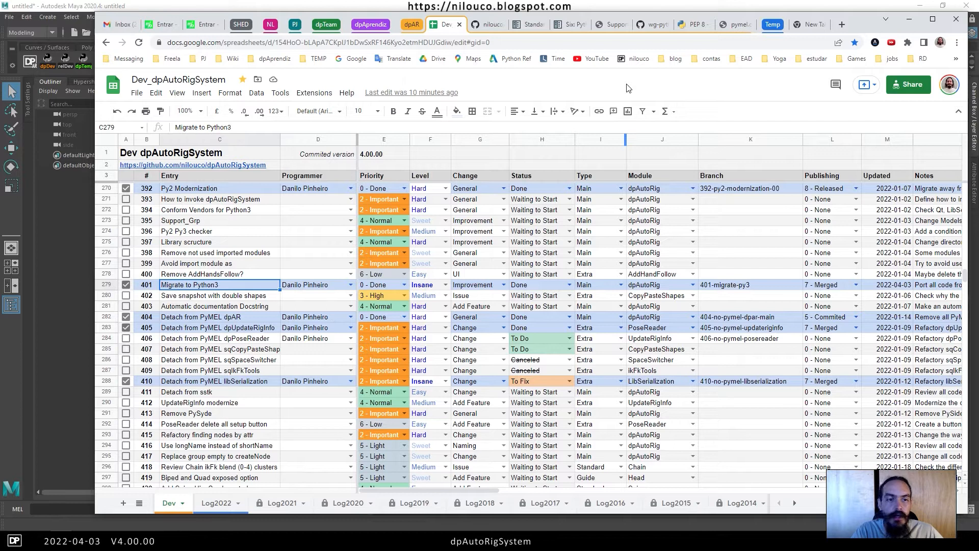
pyautogui.moveTo(560, 82)
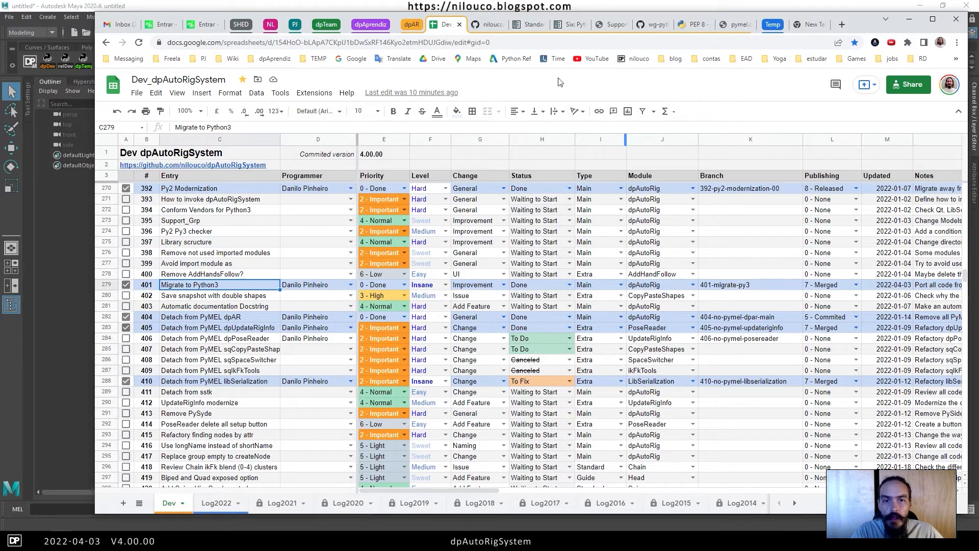
# Step: Visit the repository page, return to the dev spreadsheet and show the Log2022 sheet
pyautogui.click(480, 25)
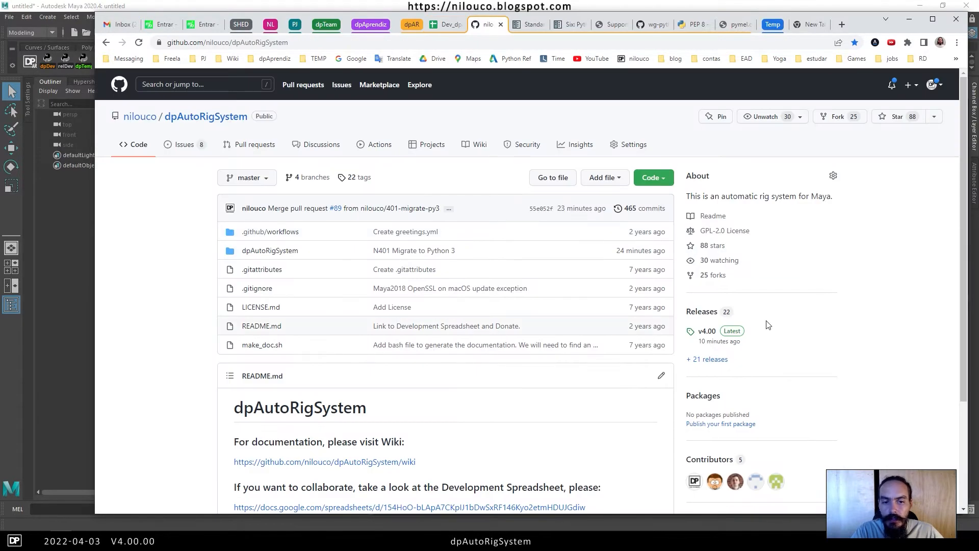
pyautogui.moveTo(706, 332)
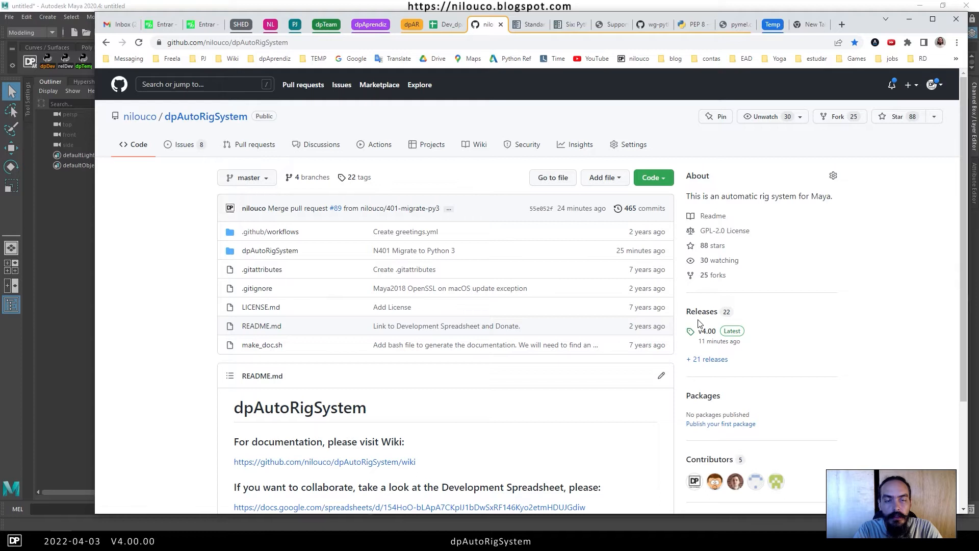
pyautogui.click(445, 24)
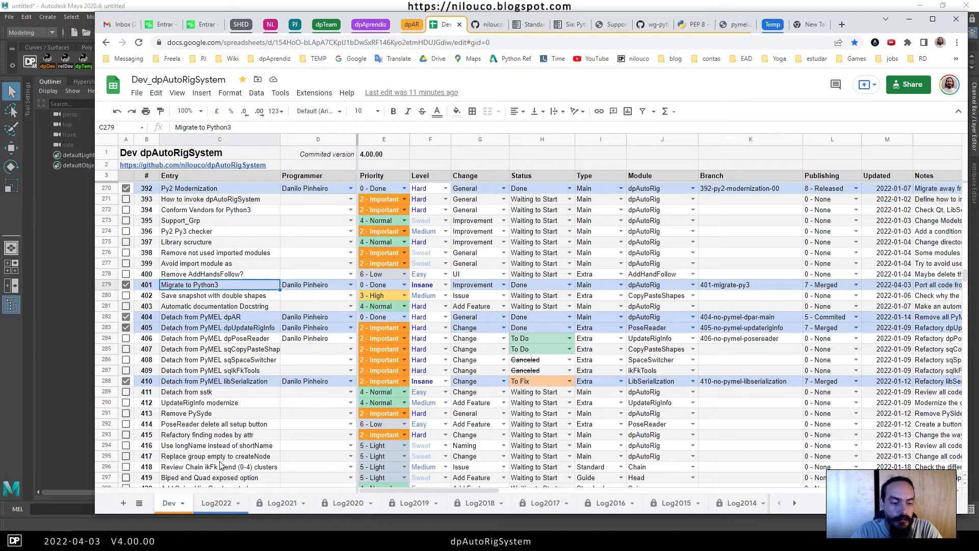
pyautogui.click(217, 503)
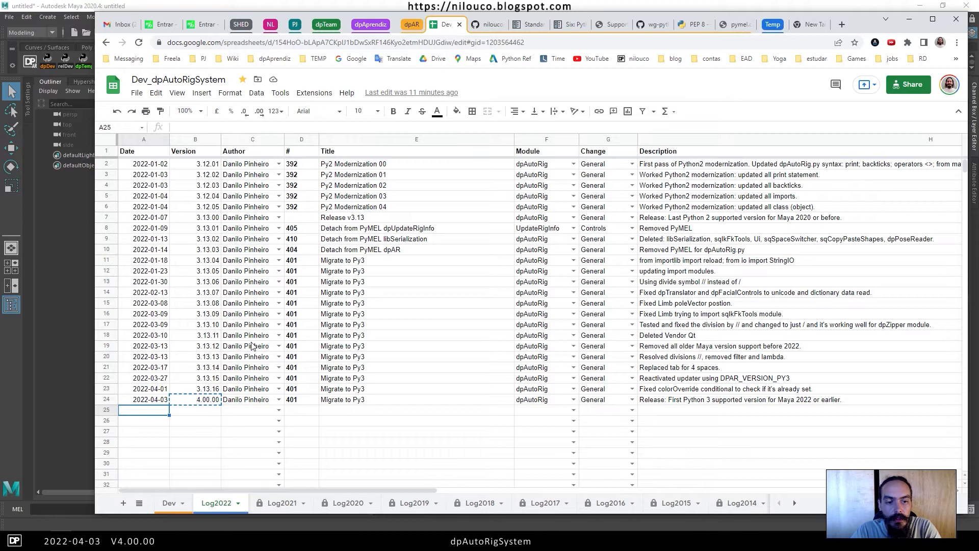
pyautogui.moveTo(397, 407)
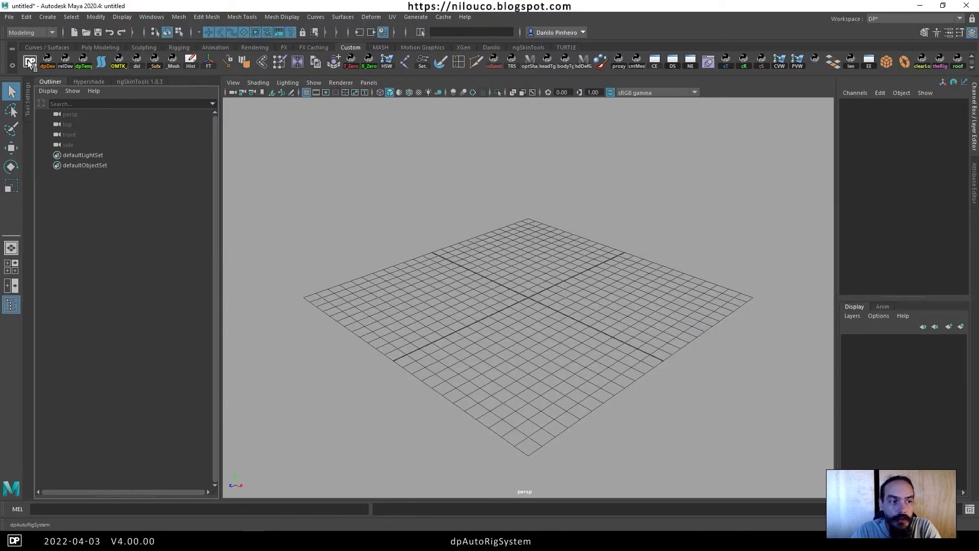
# Step: Launch dpAutoRigSystem v3.13.00 from the DP shelf button
pyautogui.click(29, 61)
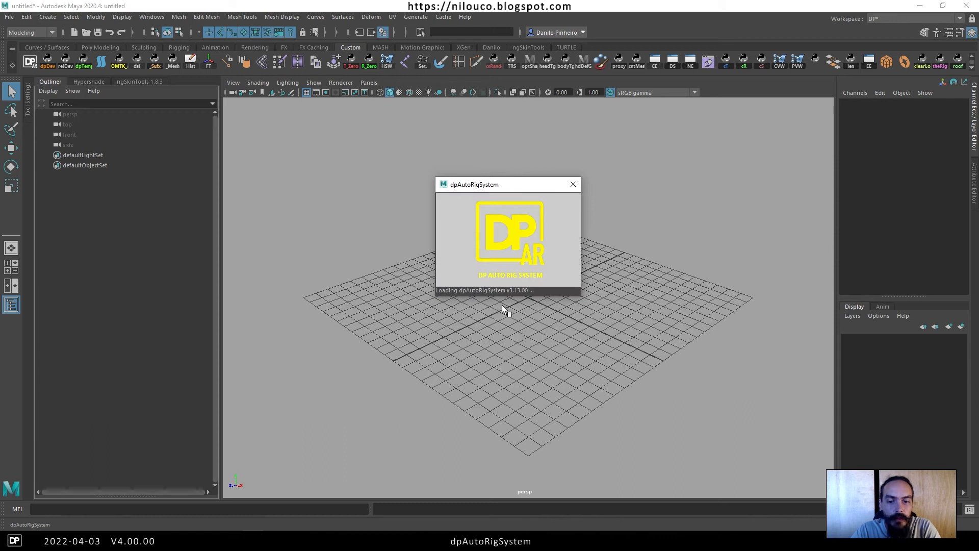
pyautogui.moveTo(516, 296)
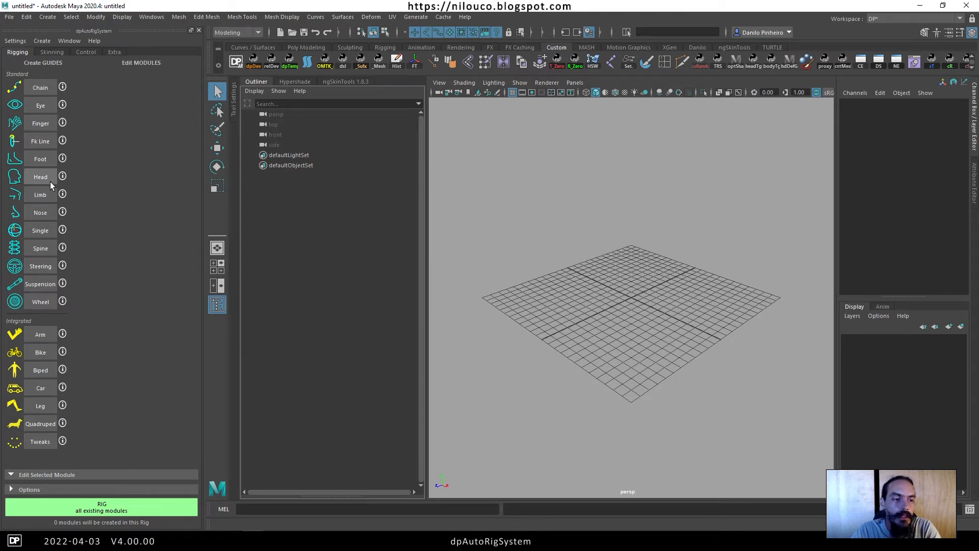
pyautogui.moveTo(44, 159)
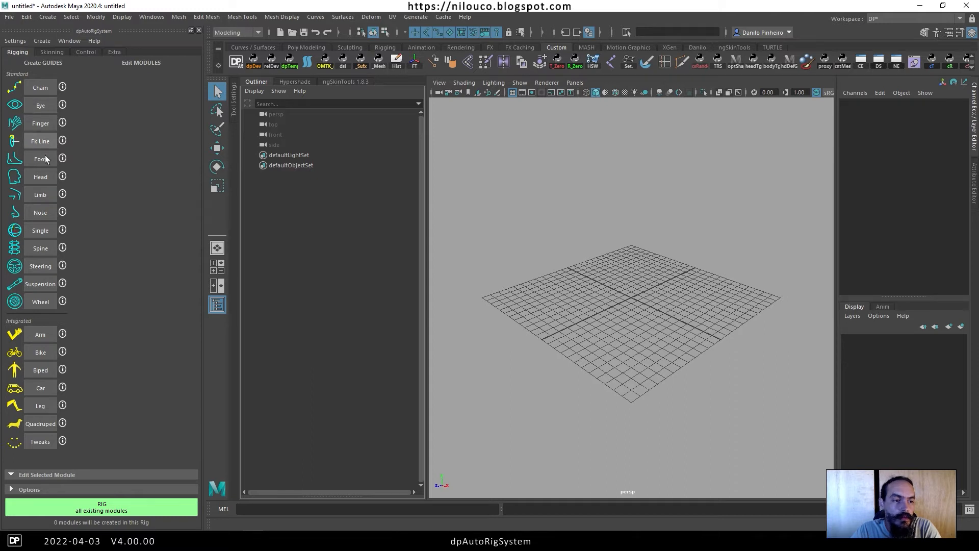
pyautogui.moveTo(63, 87)
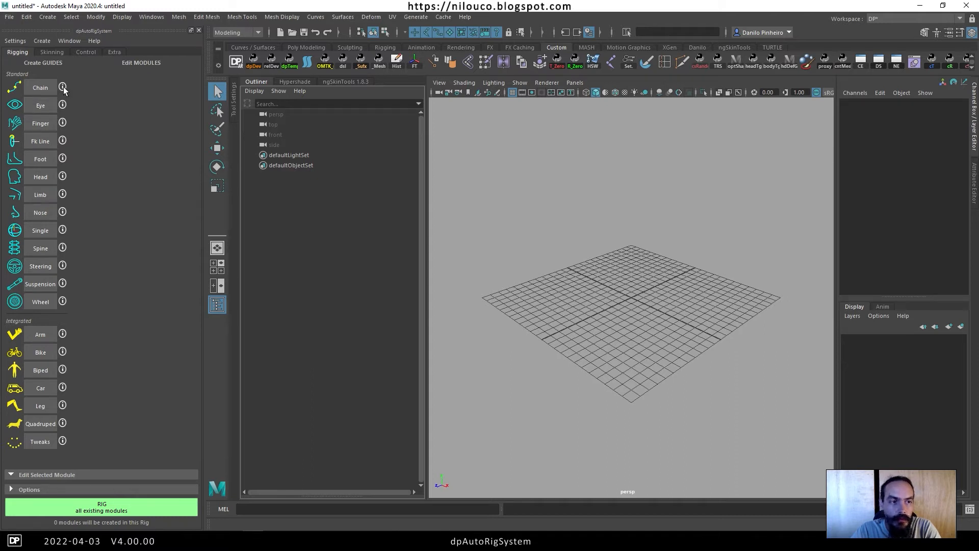
# Step: Show the About info, then run Help > Update to see the Python3 manual-install notice
pyautogui.click(94, 41)
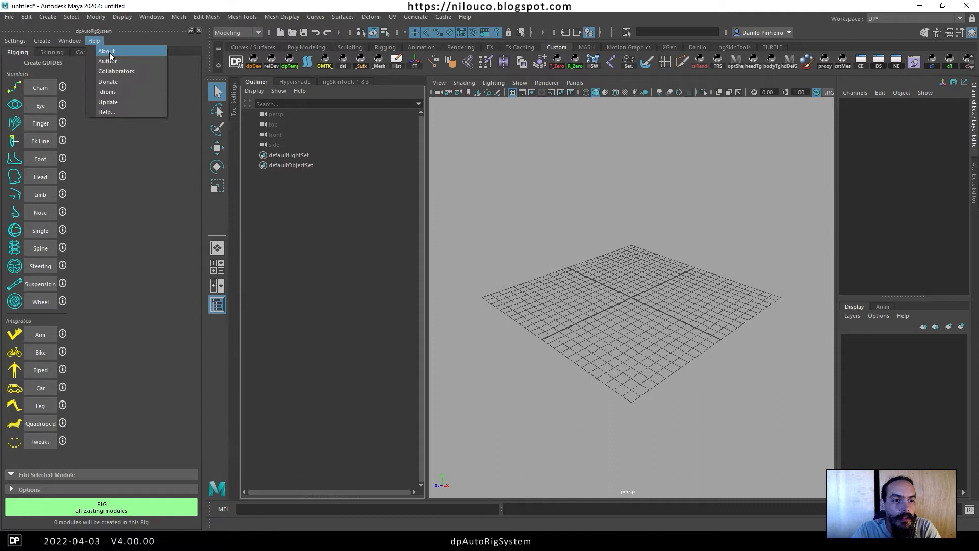
pyautogui.click(106, 51)
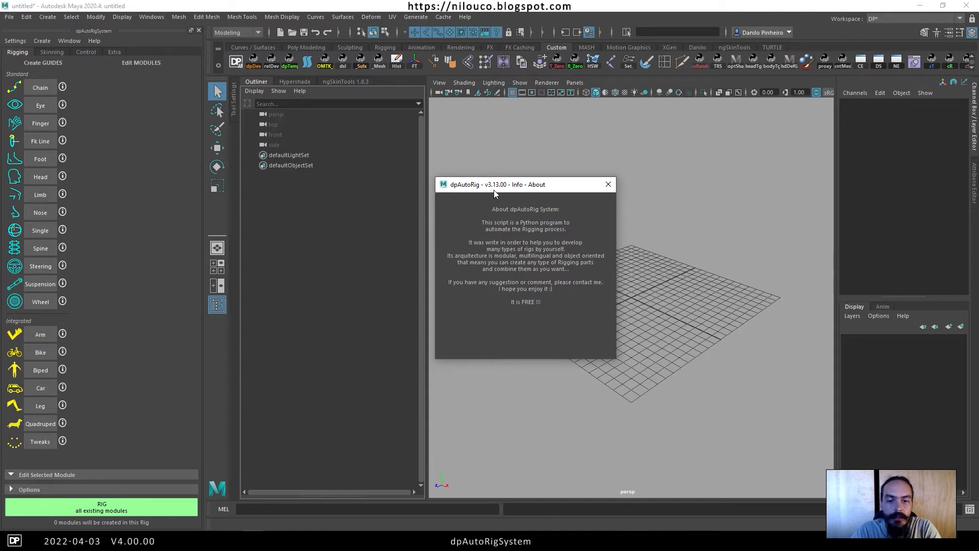
pyautogui.click(94, 41)
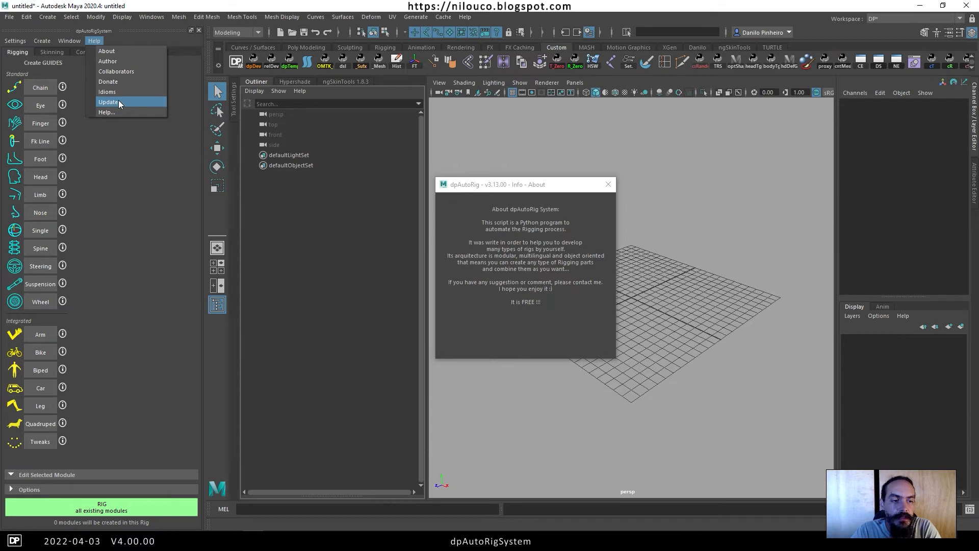
pyautogui.click(109, 102)
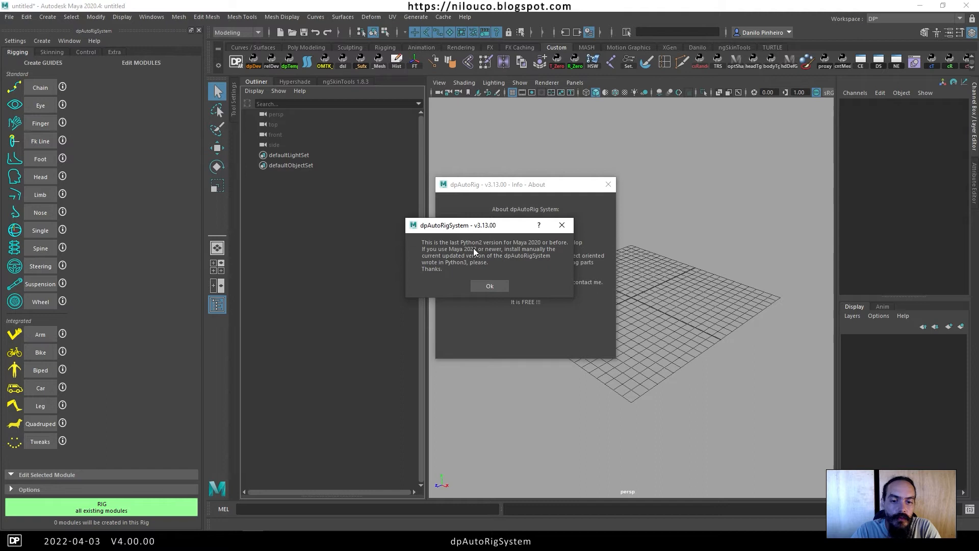
pyautogui.moveTo(485, 258)
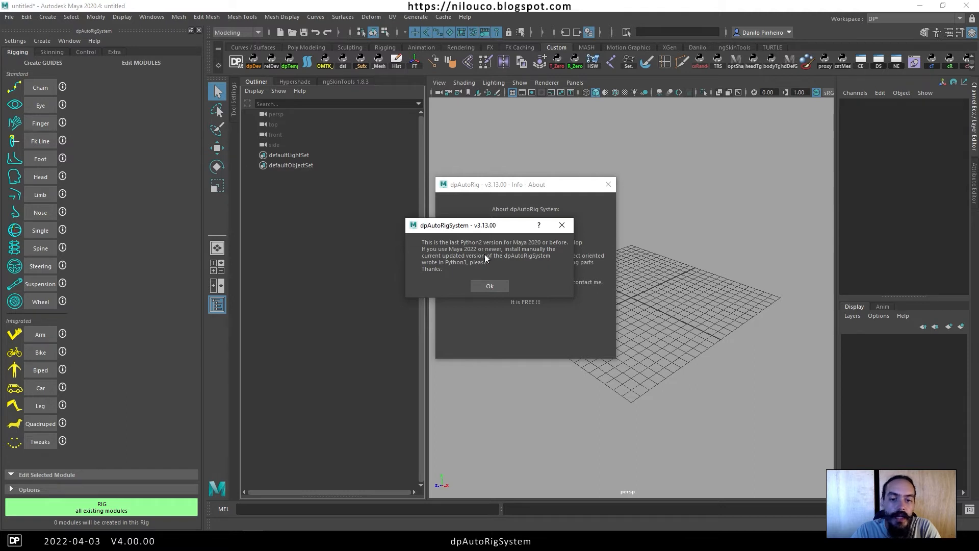
pyautogui.moveTo(499, 262)
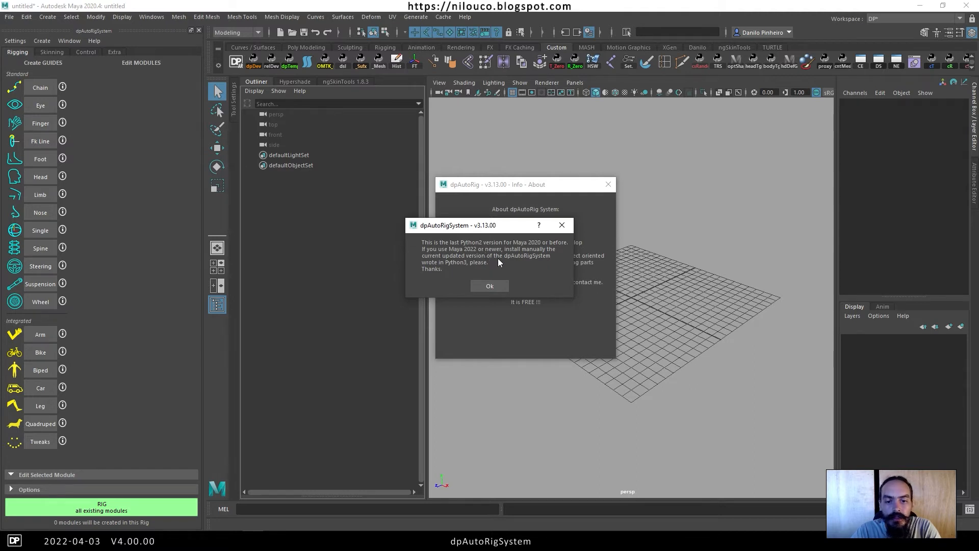
pyautogui.moveTo(447, 256)
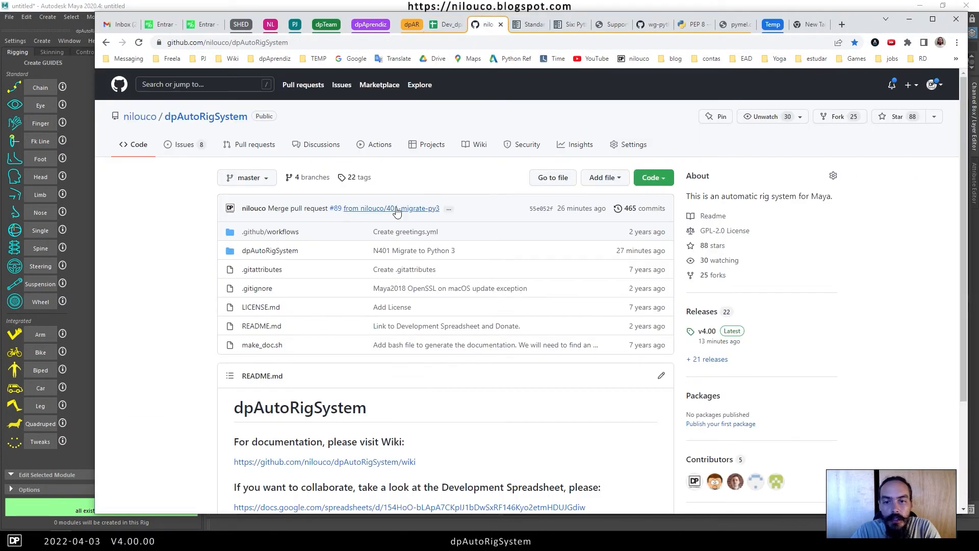
# Step: Show the repository's Code download options, then dismiss them
pyautogui.click(651, 177)
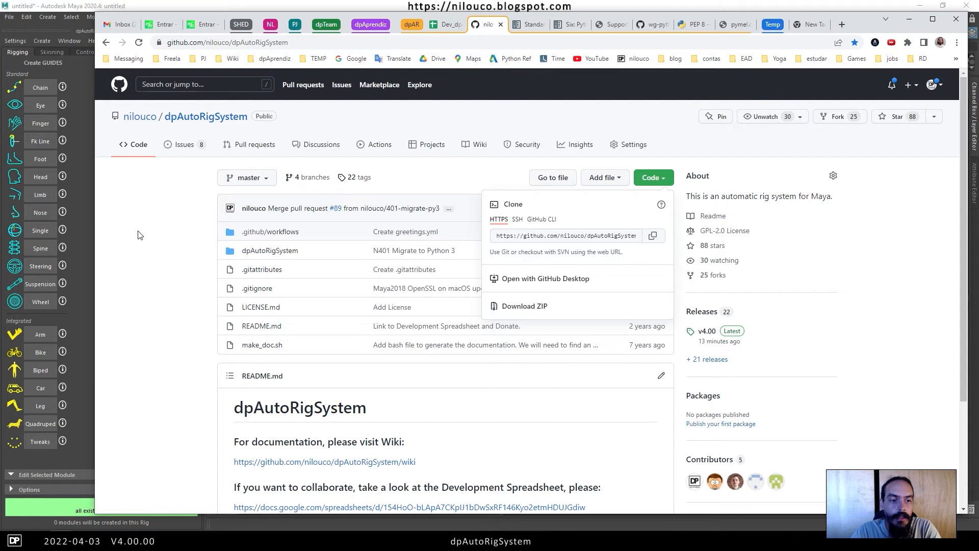
pyautogui.click(140, 223)
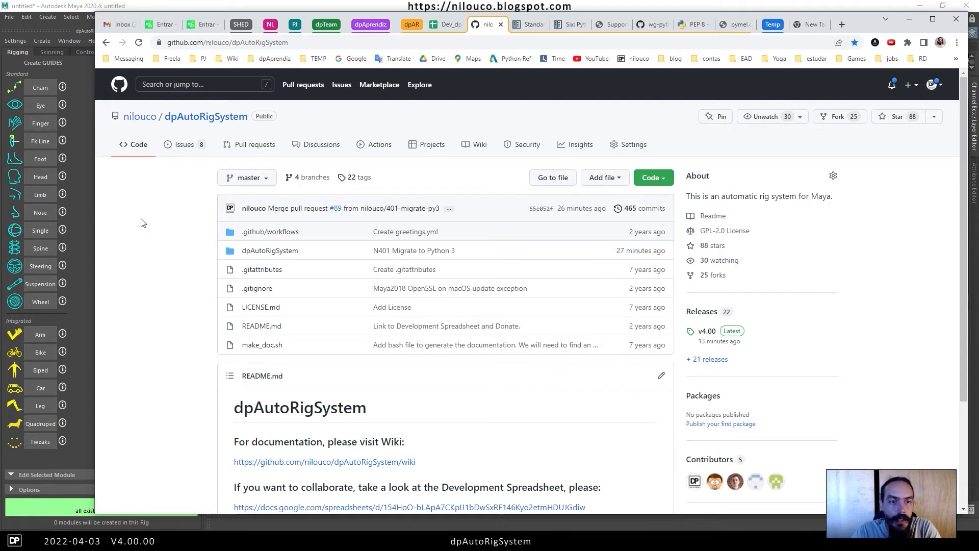
pyautogui.moveTo(205, 117)
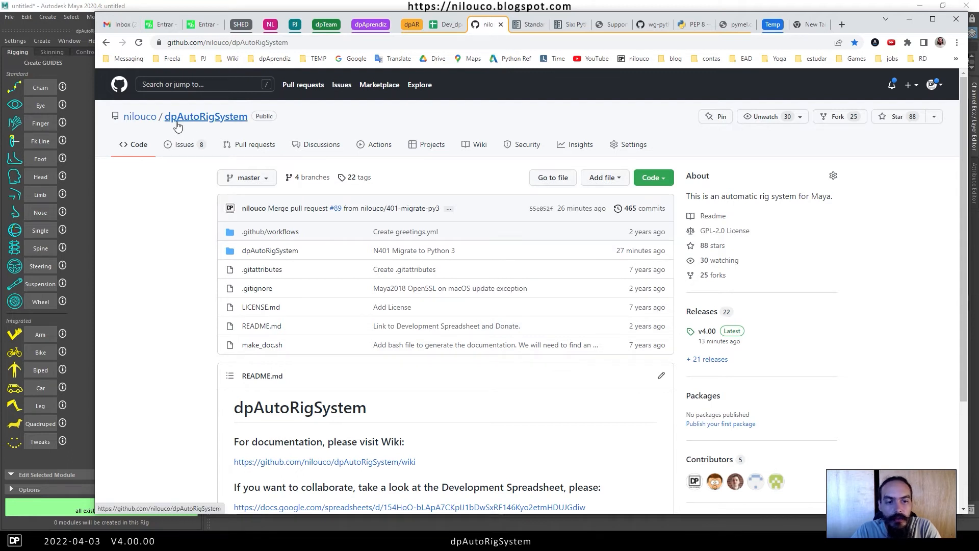
pyautogui.moveTo(182, 224)
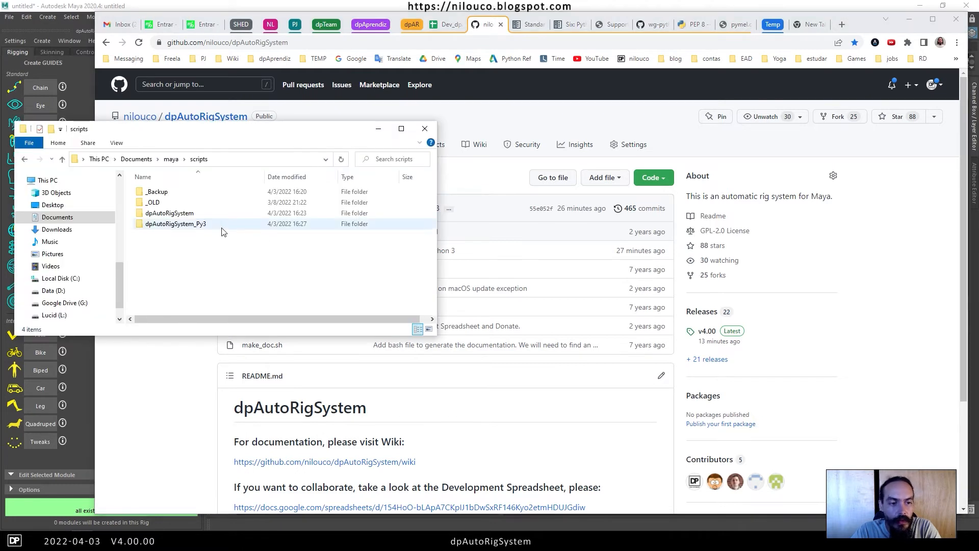
# Step: Select the old dpAutoRigSystem folder in scripts, then launch Maya 2022
pyautogui.click(168, 213)
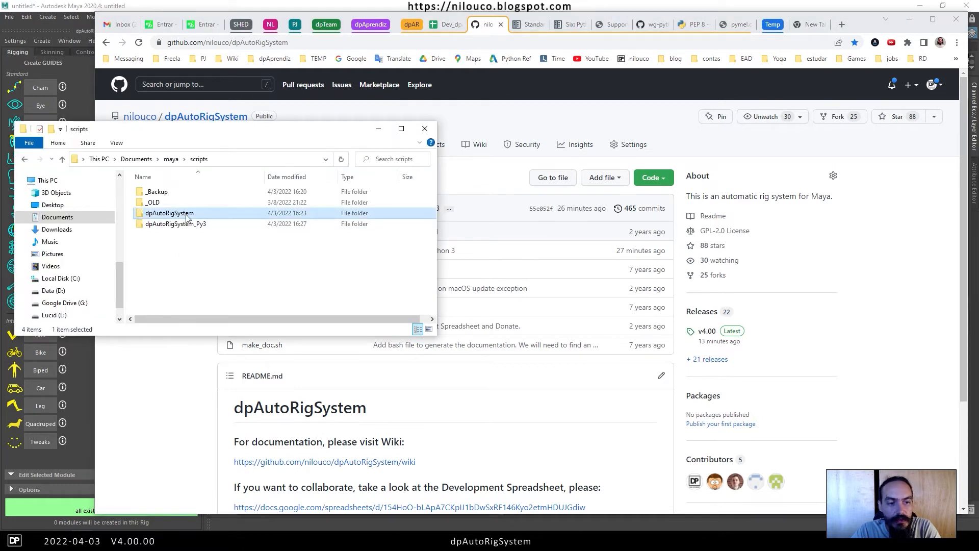
pyautogui.moveTo(168, 213)
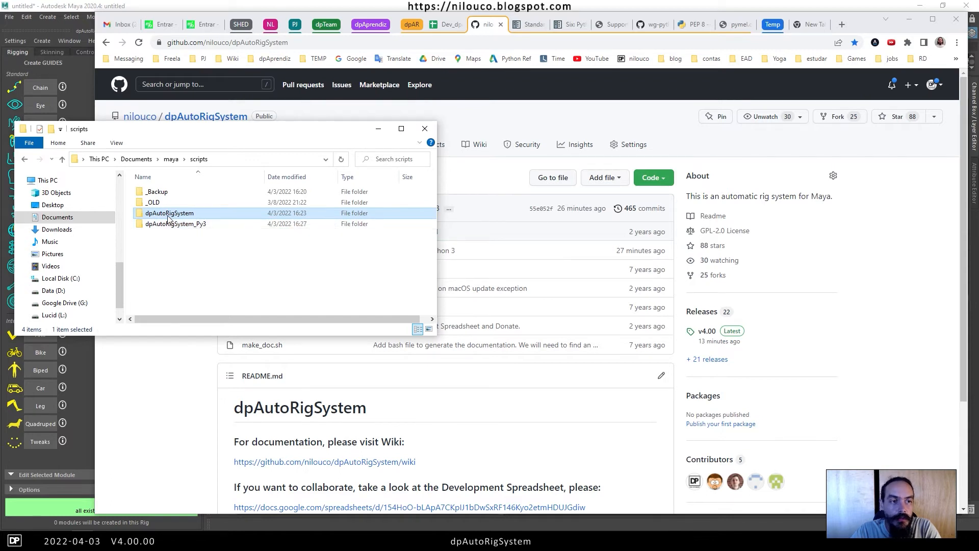
pyautogui.moveTo(175, 220)
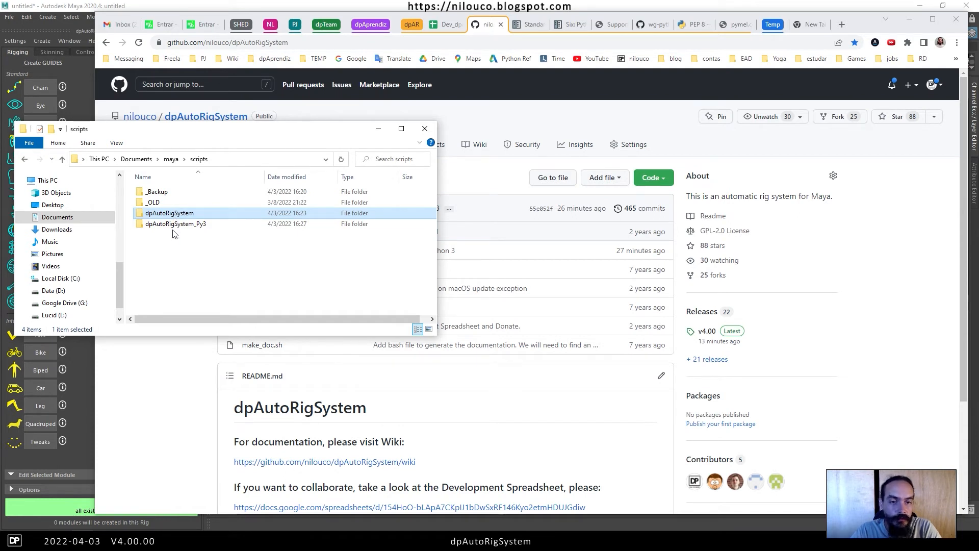
pyautogui.moveTo(192, 243)
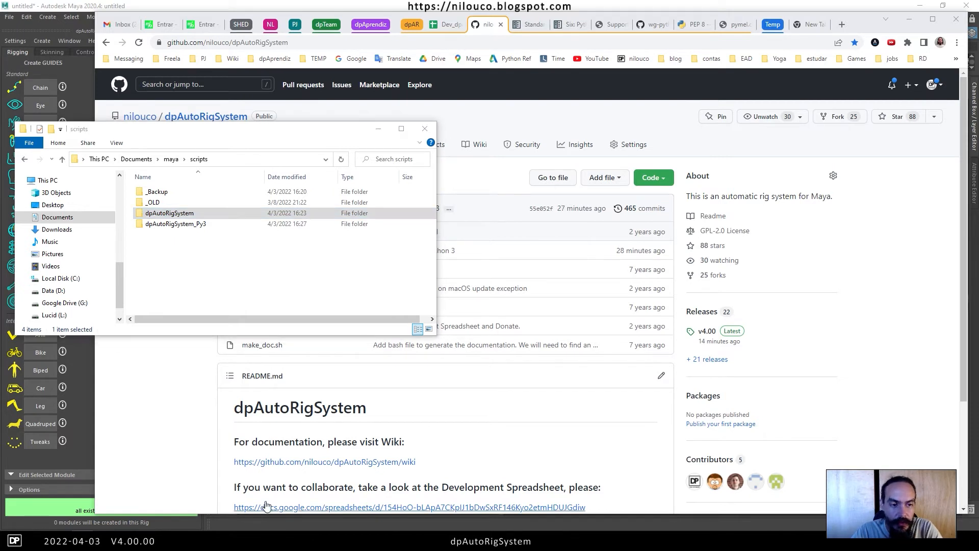
pyautogui.click(168, 213)
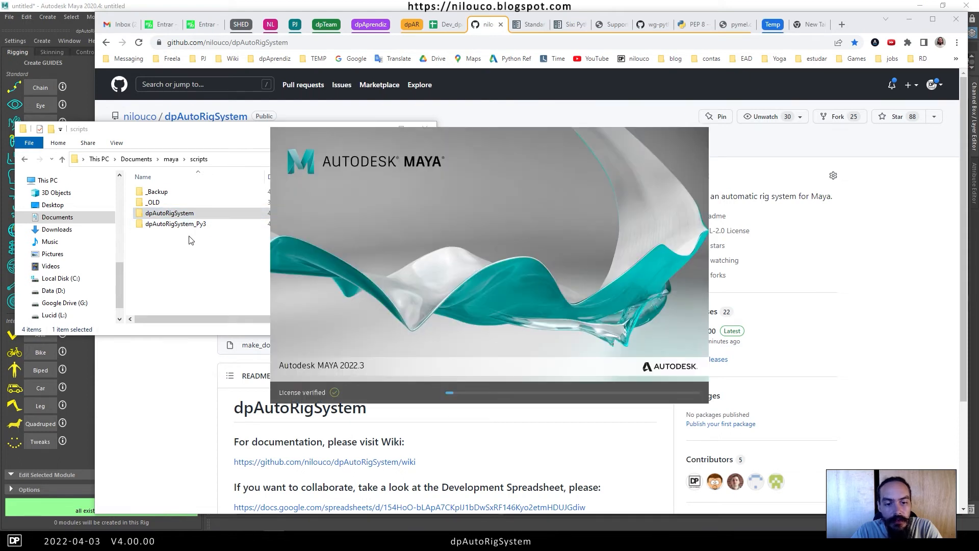
# Step: Select the dpAutoRigSystem folder in Explorer to rename it
pyautogui.click(175, 223)
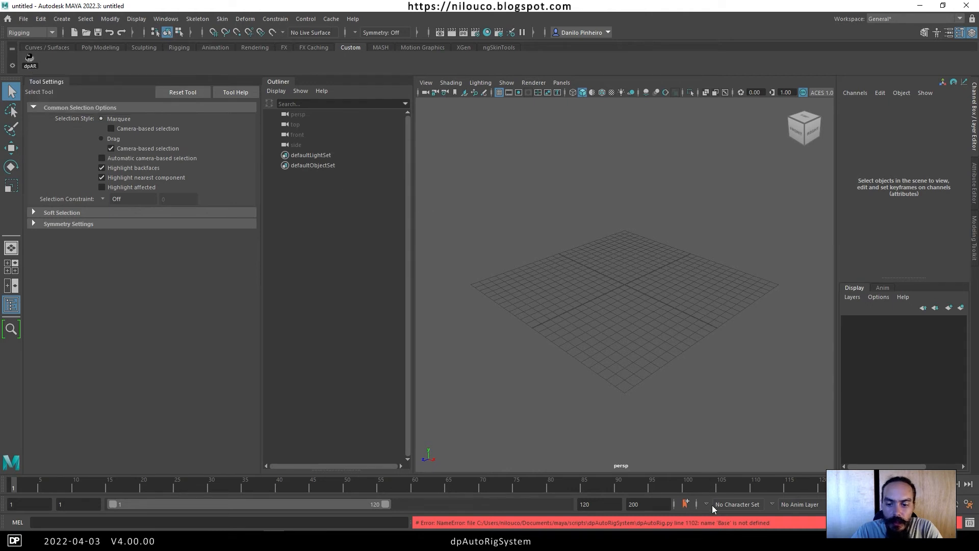
pyautogui.moveTo(674, 517)
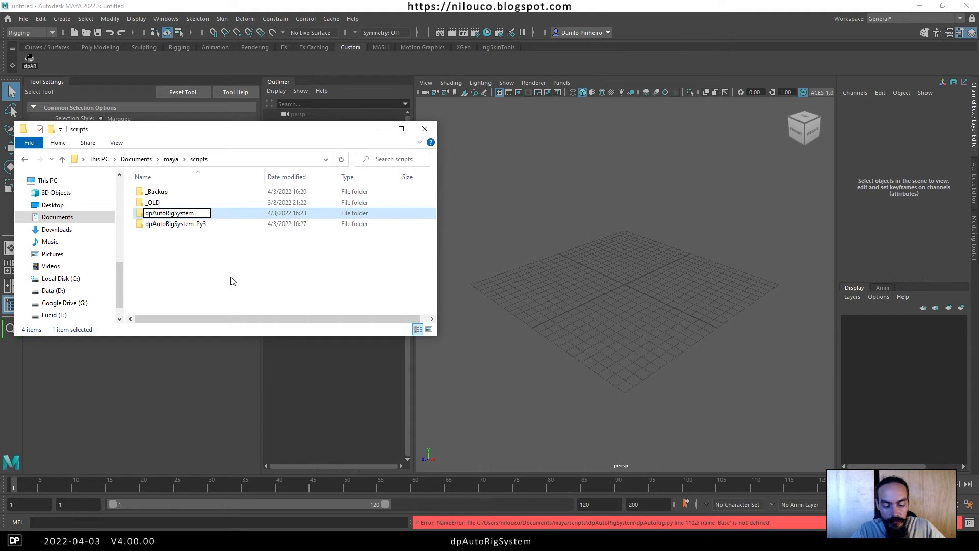
# Step: Rename the old folder to dpAutoRigSystem_Py2
pyautogui.write('_')
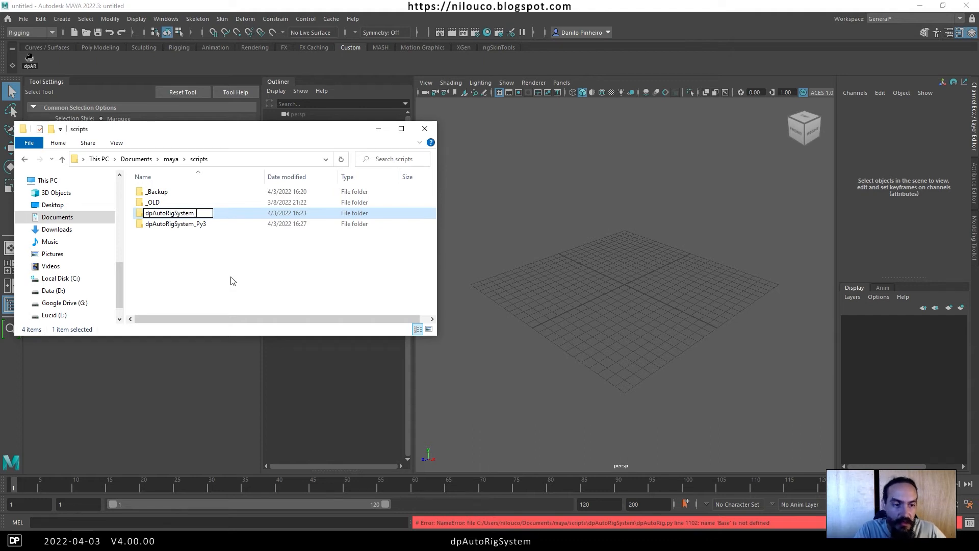
pyautogui.write('Py')
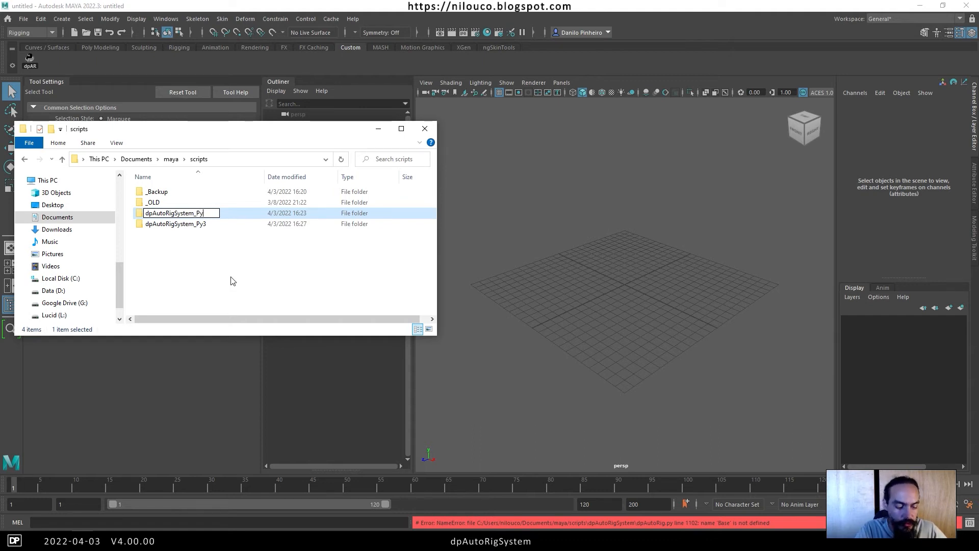
pyautogui.click(200, 213)
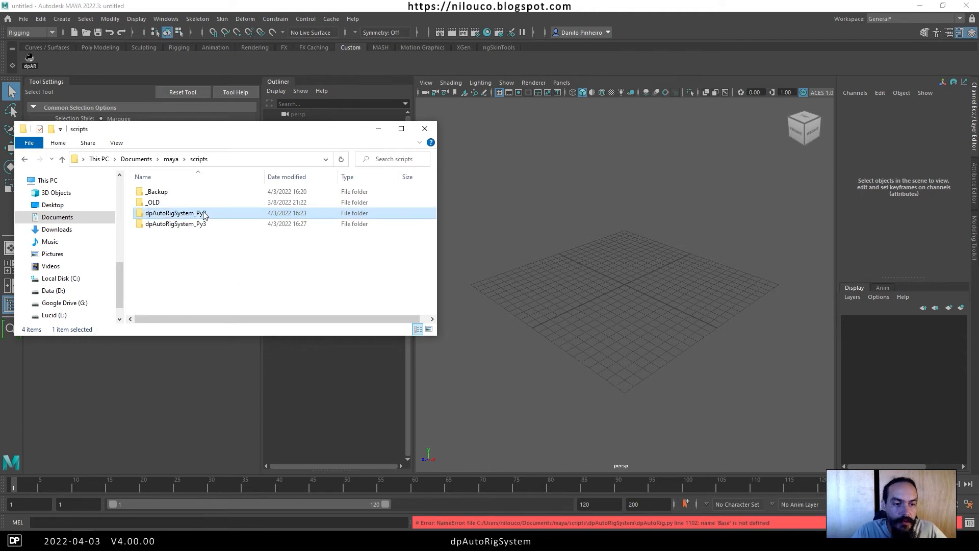
# Step: Start renaming dpAutoRigSystem_Py3 to dpAutoRigSystem
pyautogui.click(176, 224)
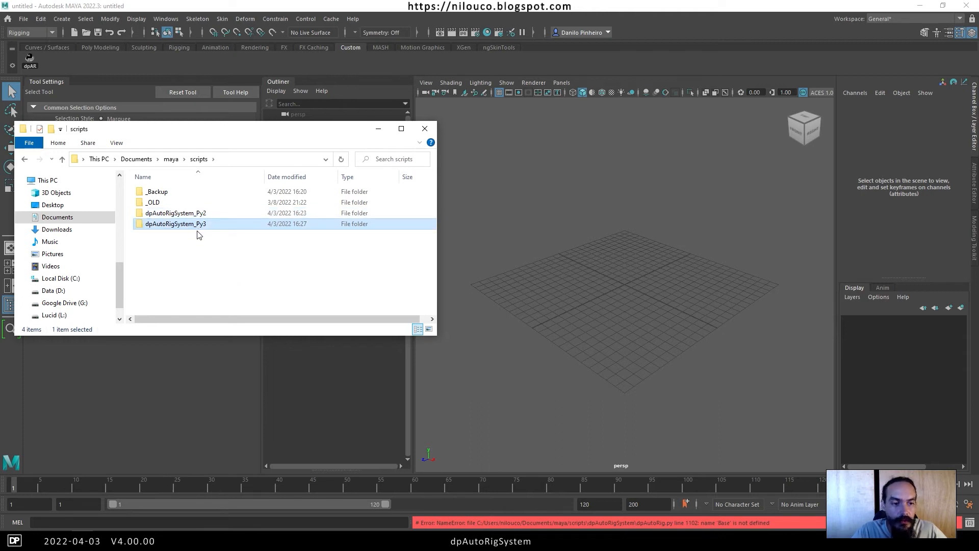
pyautogui.click(176, 223)
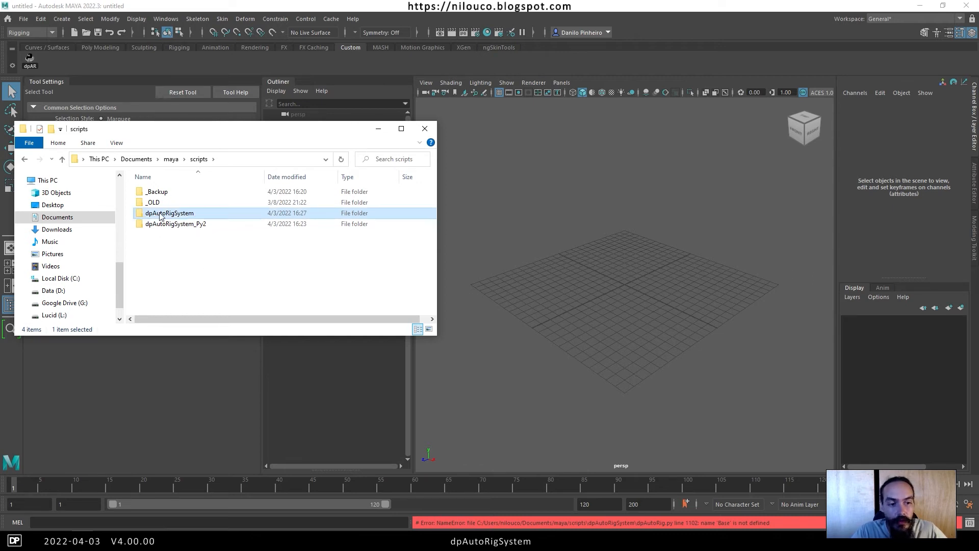
pyautogui.moveTo(175, 223)
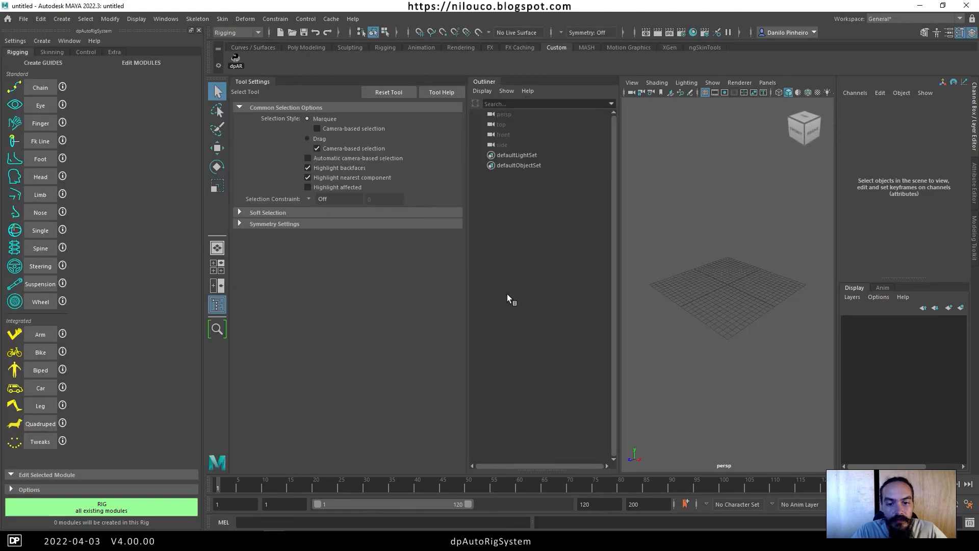
# Step: Show the About window reporting dpAutoRigSystem v4.00.00
pyautogui.click(93, 40)
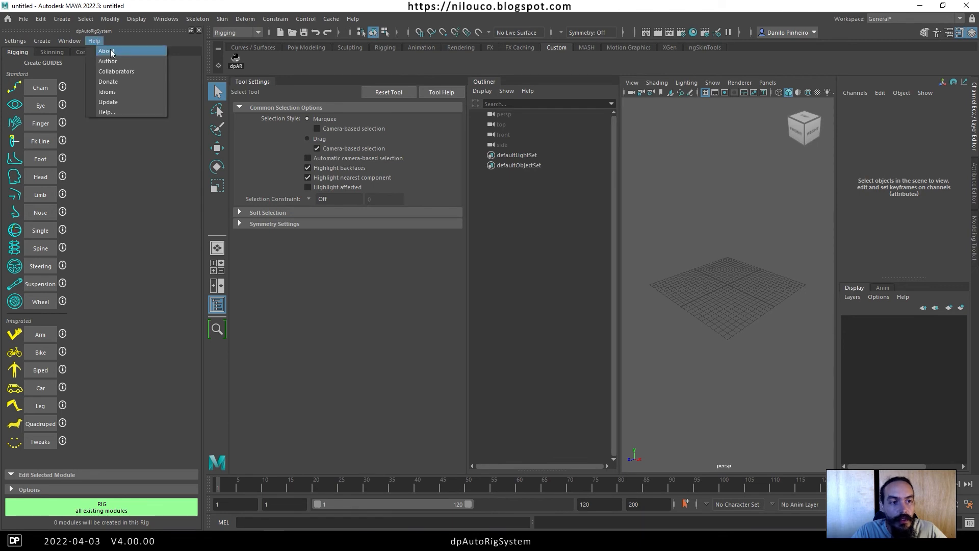
pyautogui.click(105, 51)
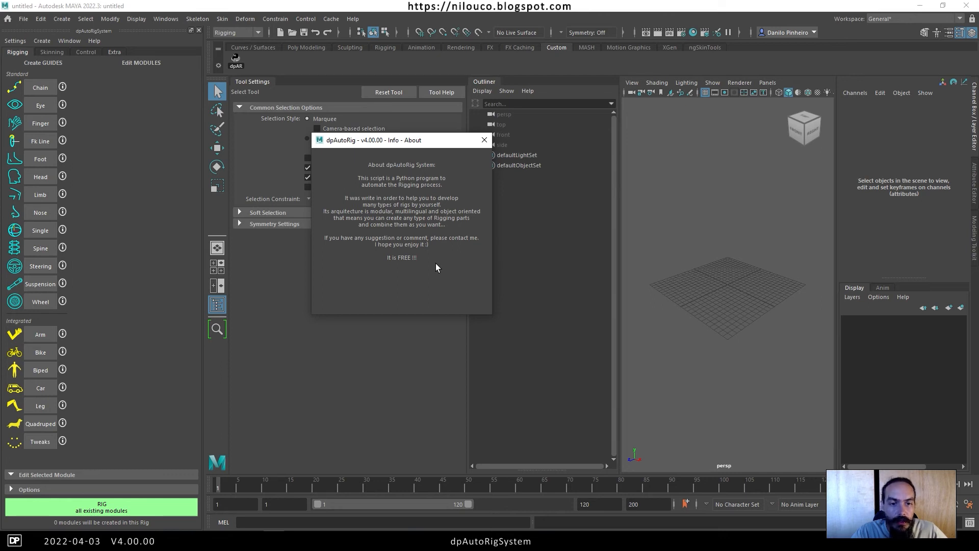
pyautogui.moveTo(438, 264)
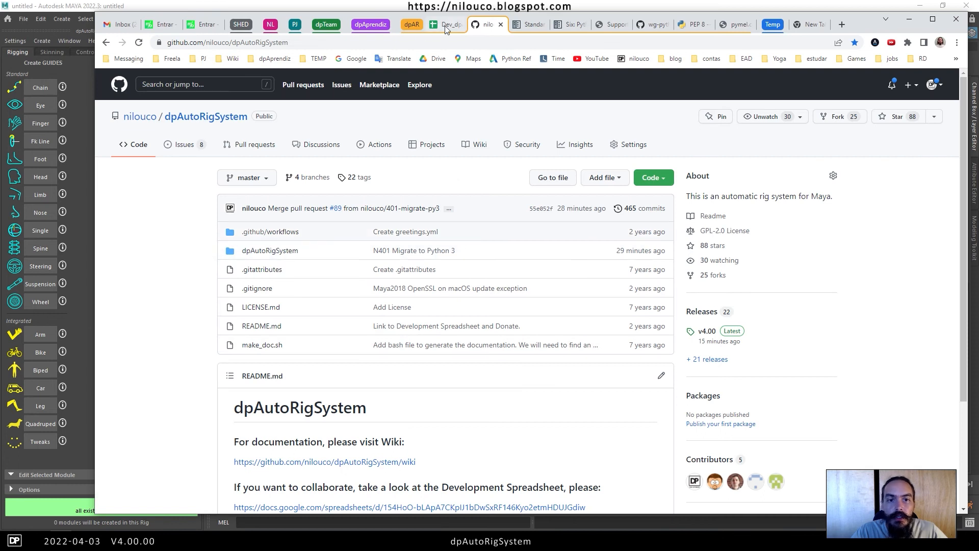
# Step: Review the Log2022 descriptions for libSerialization deletion and Removed PyMEL
pyautogui.click(449, 25)
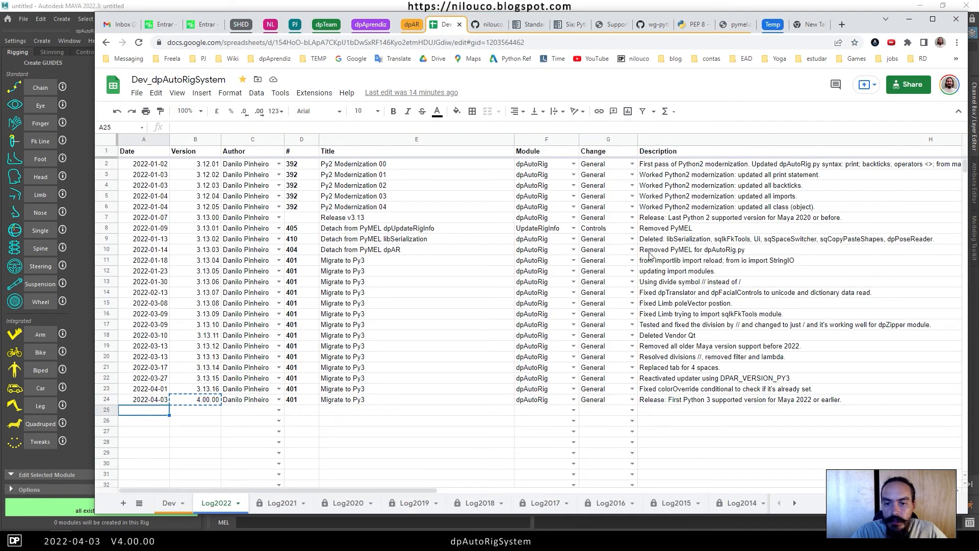
pyautogui.click(780, 239)
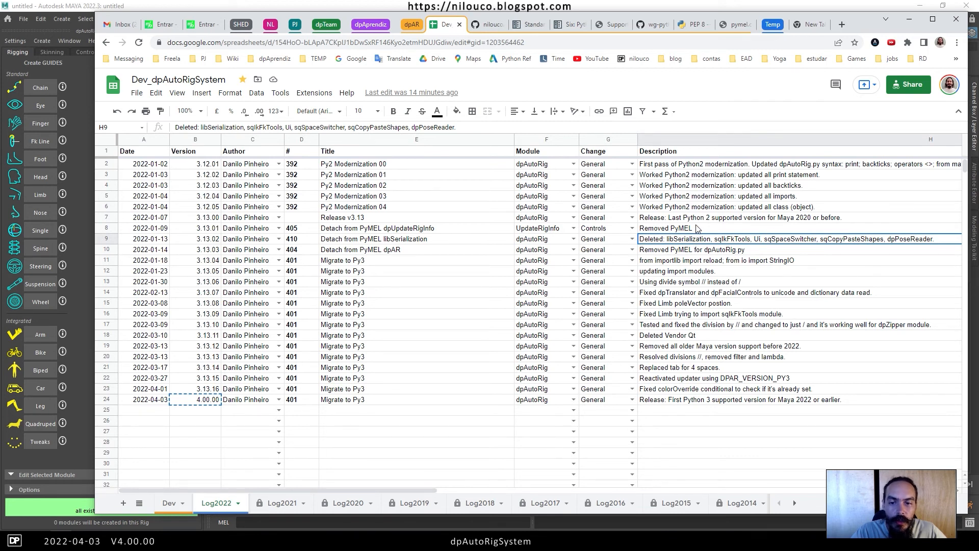
pyautogui.click(696, 228)
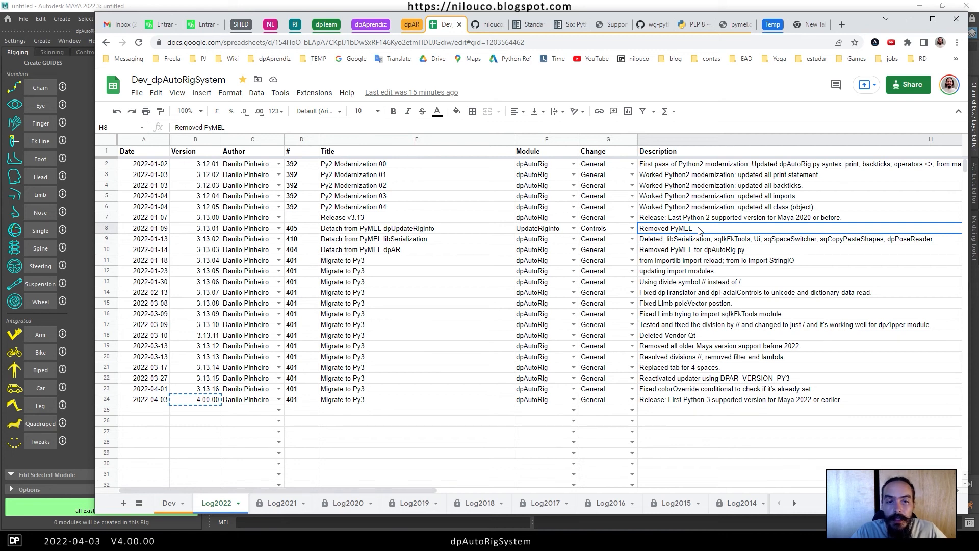
pyautogui.moveTo(686, 244)
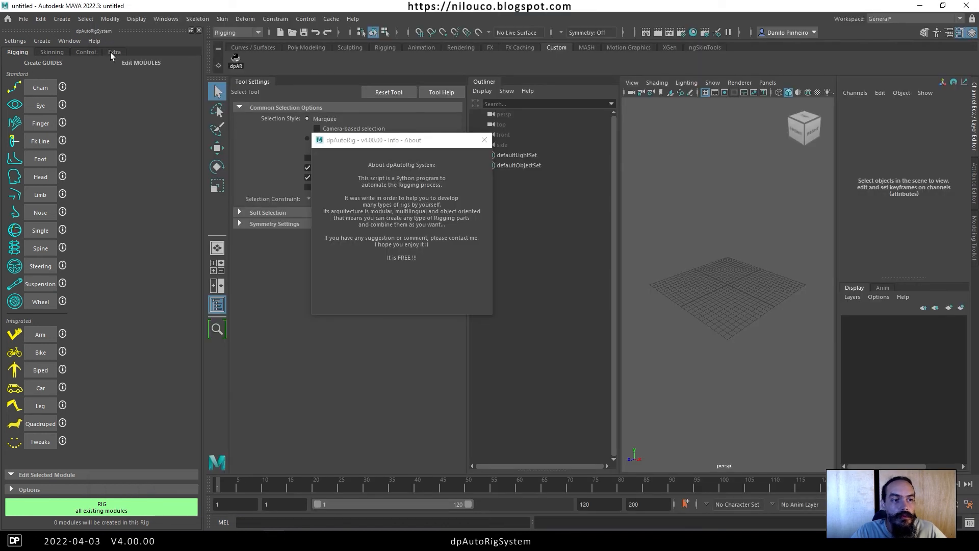
# Step: Show the Extra tools list, then select the dpAutoRigSystem_Py2 folder in scripts
pyautogui.click(115, 52)
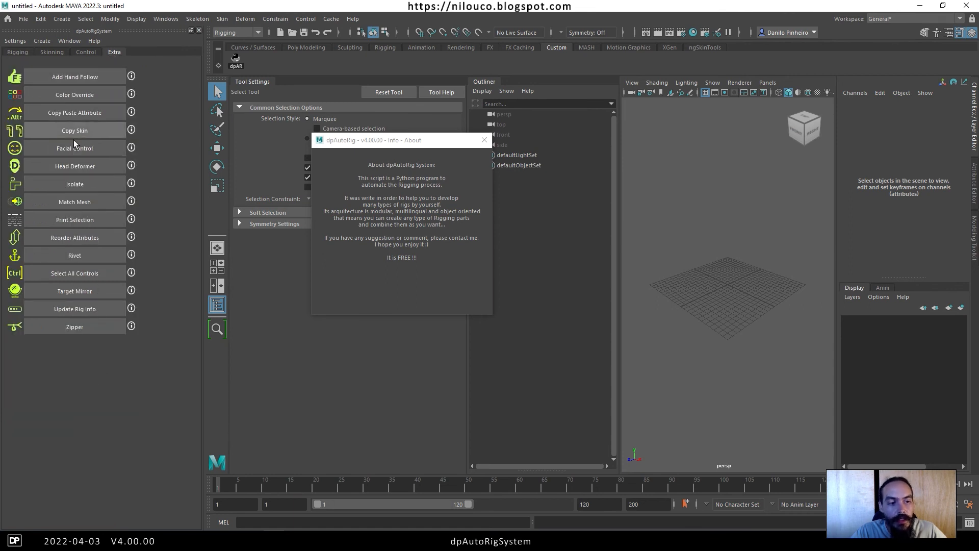
pyautogui.moveTo(102, 417)
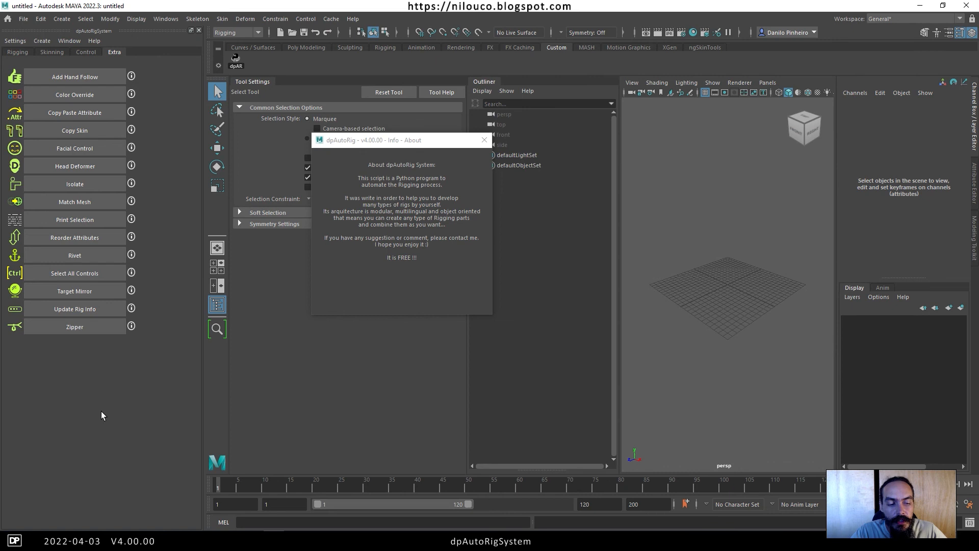
pyautogui.moveTo(91, 398)
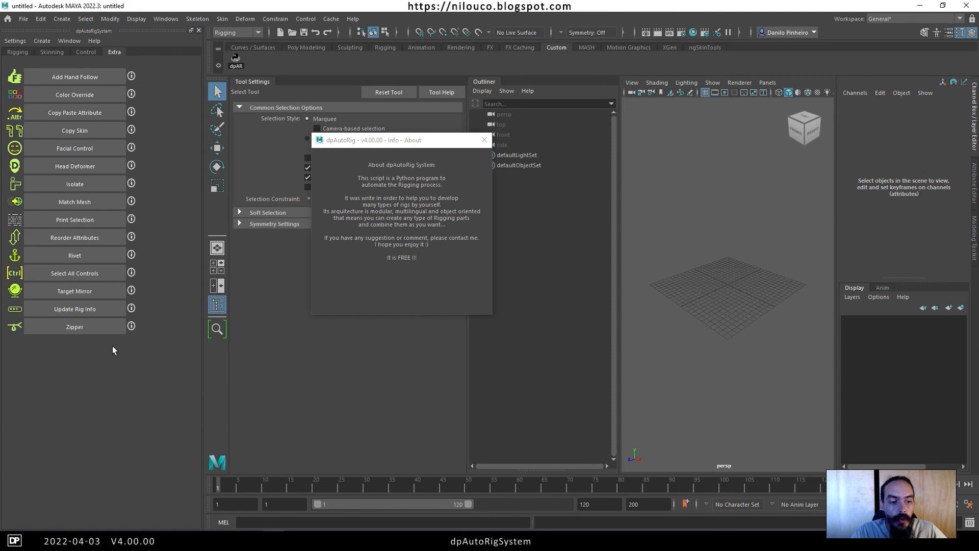
pyautogui.moveTo(123, 394)
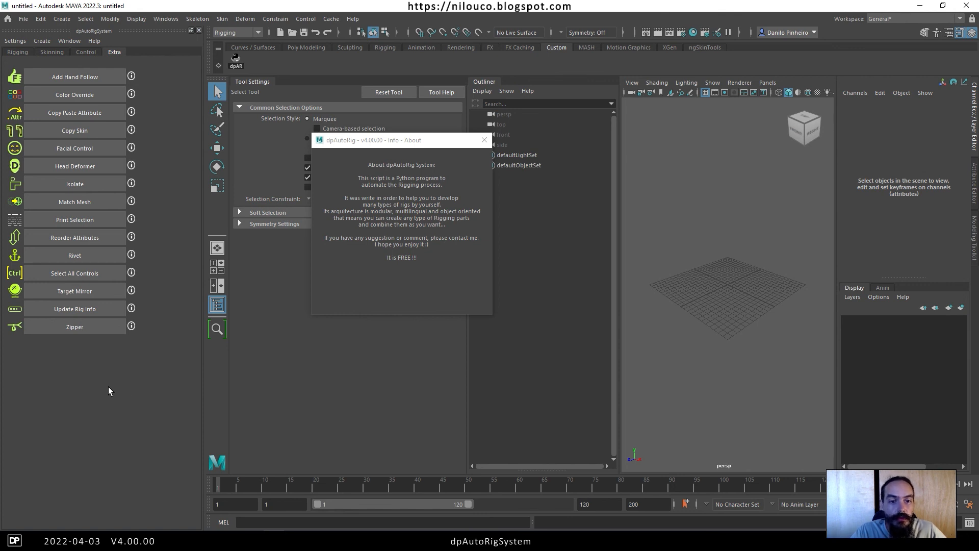
pyautogui.moveTo(103, 377)
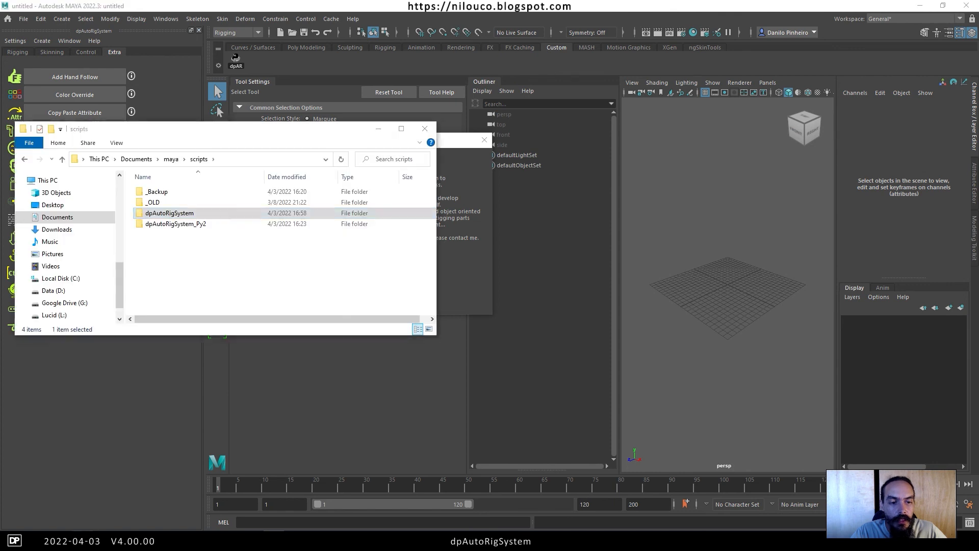
pyautogui.click(175, 224)
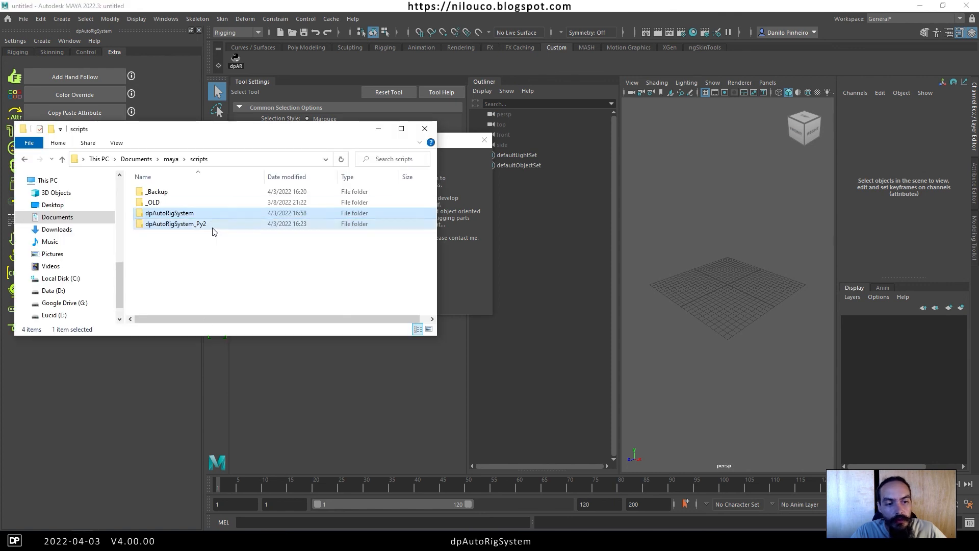